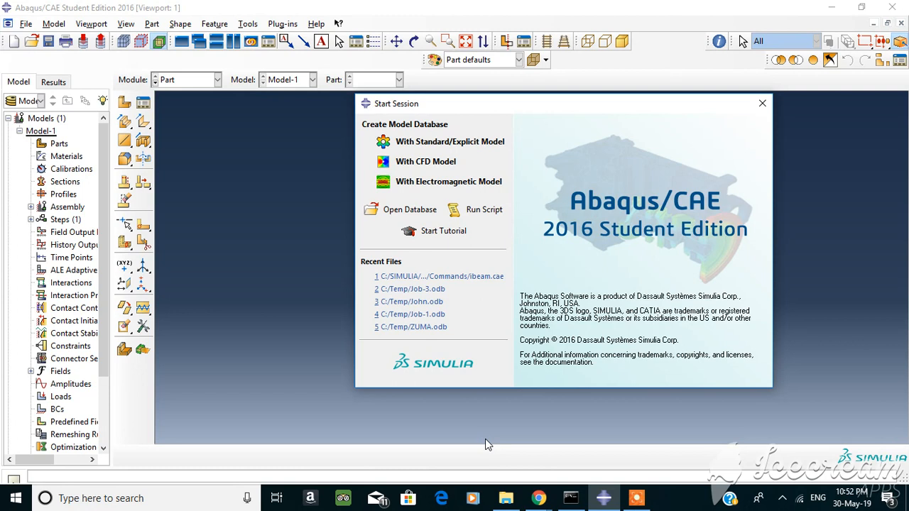
pyautogui.moveTo(757, 151)
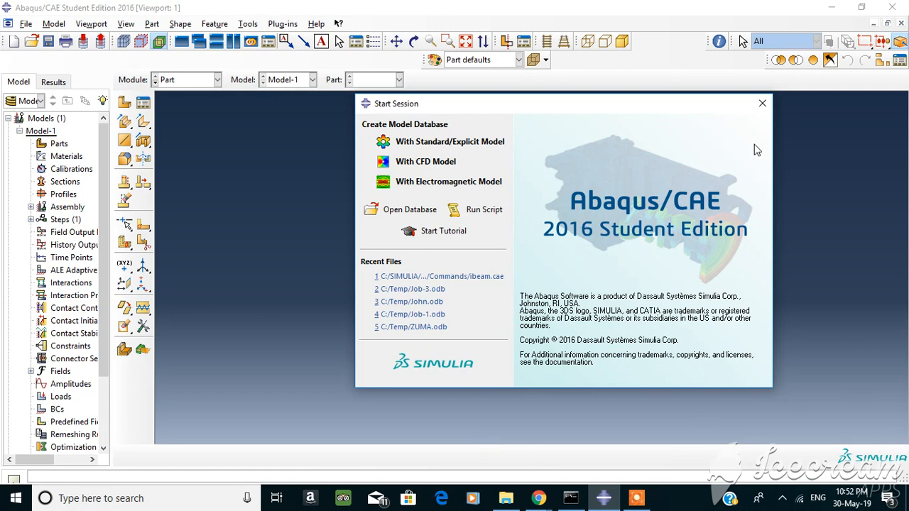
pyautogui.moveTo(512, 117)
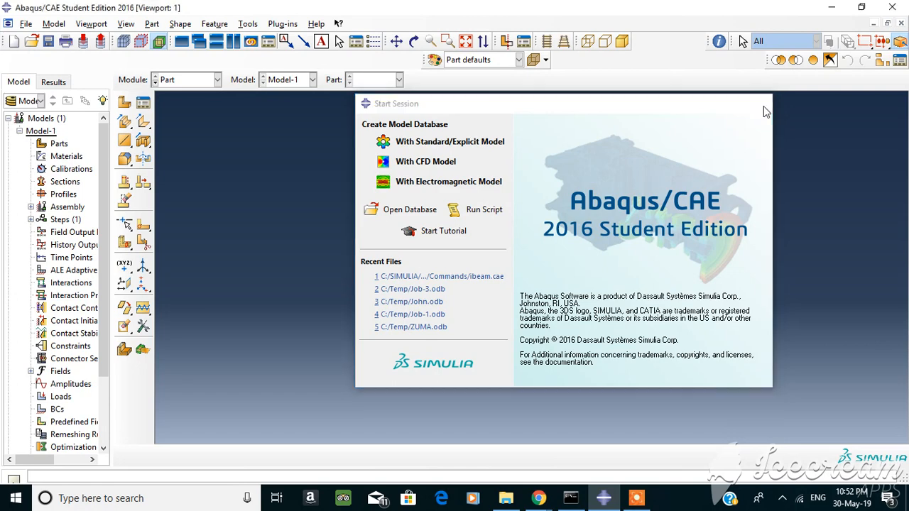
# Dismiss the Start Session window to reveal the empty Part module viewport.
pyautogui.click(219, 80)
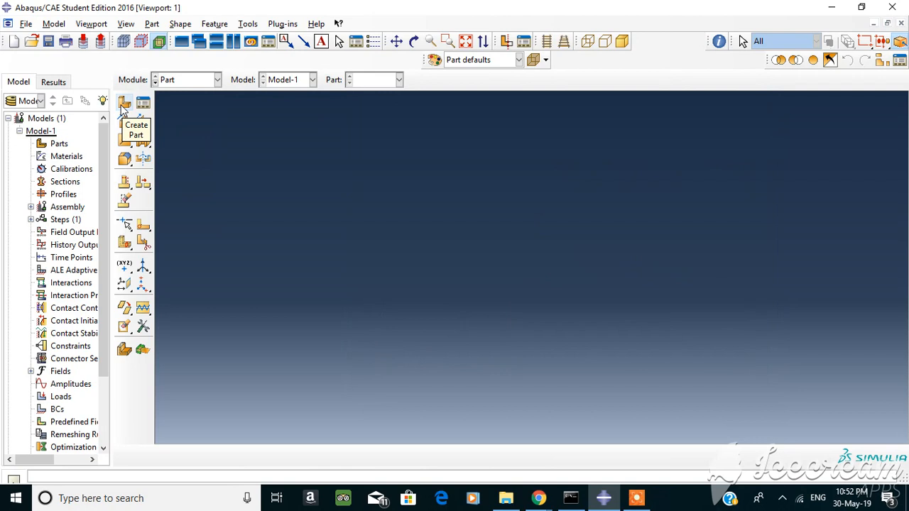
# Start a new 3D deformable solid extrusion part, Part-1.
pyautogui.click(125, 103)
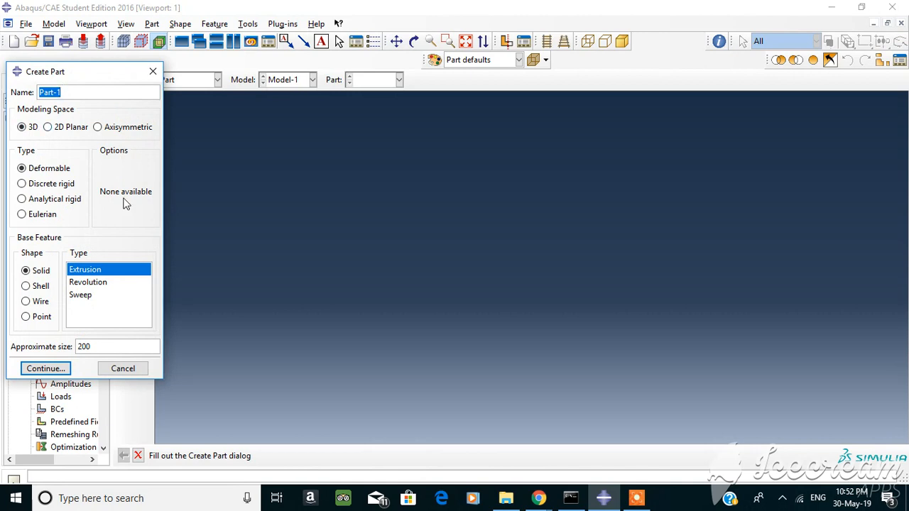
pyautogui.moveTo(84, 206)
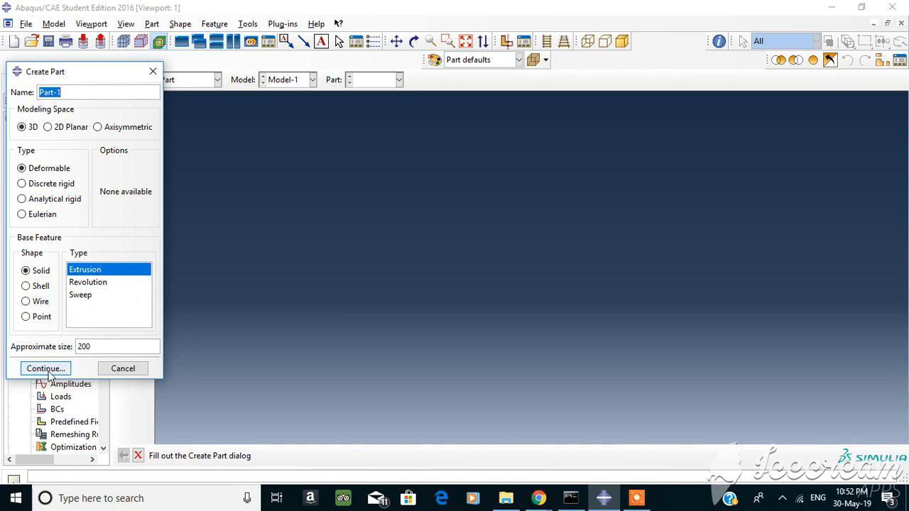
# Continue into the sketcher and draw the closed I-section outline with connected lines.
pyautogui.click(45, 368)
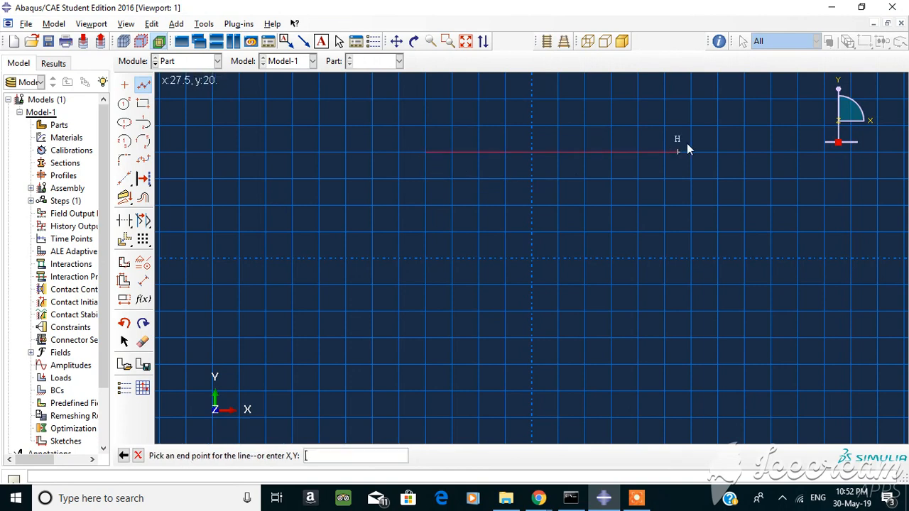
pyautogui.moveTo(638, 155)
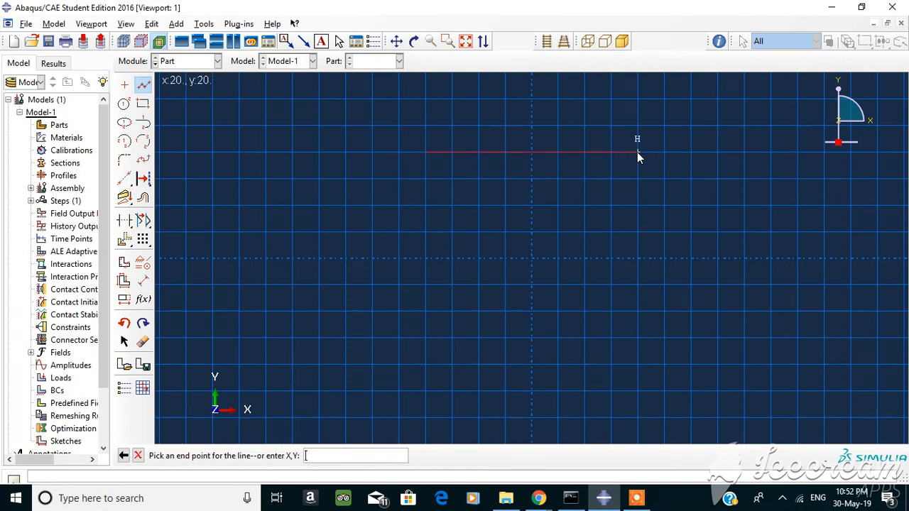
pyautogui.click(636, 153)
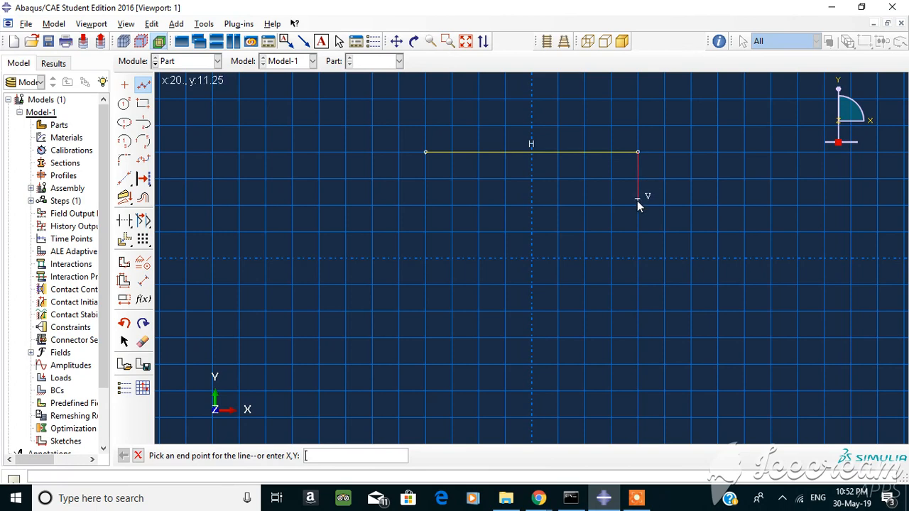
pyautogui.click(636, 206)
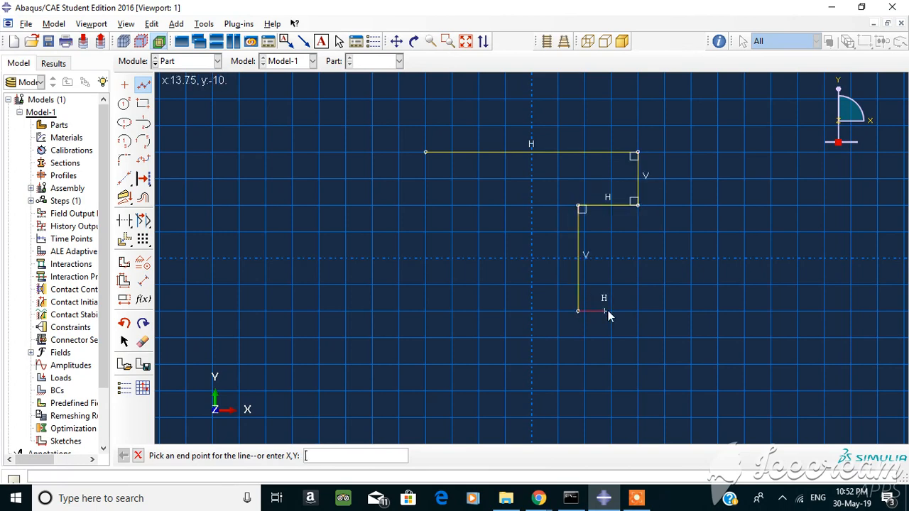
pyautogui.click(576, 310)
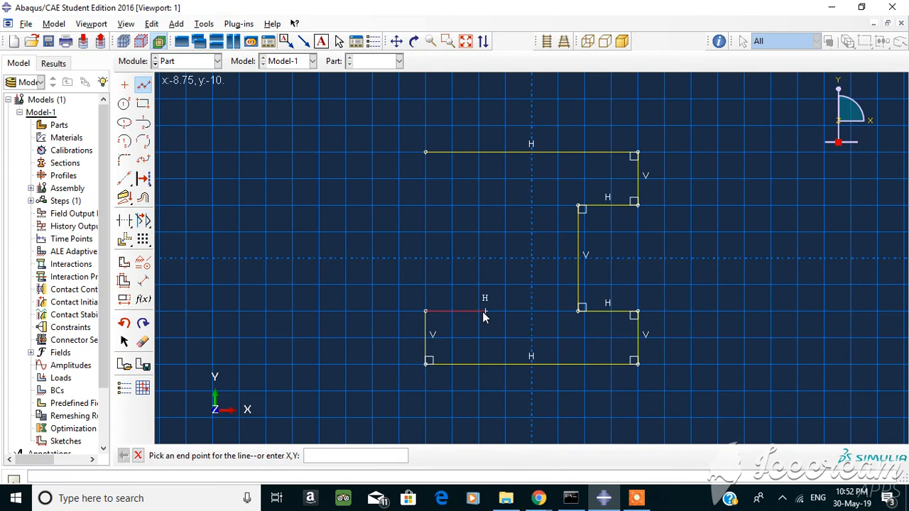
pyautogui.click(484, 206)
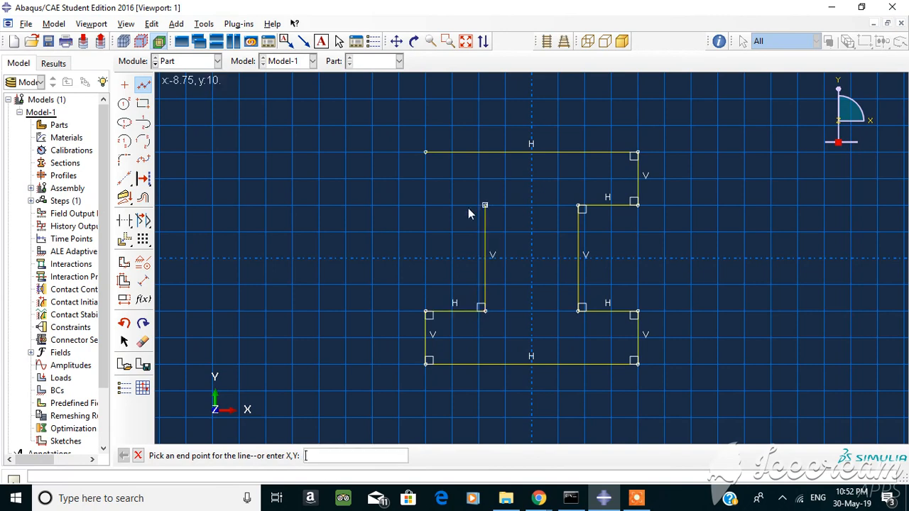
pyautogui.click(426, 153)
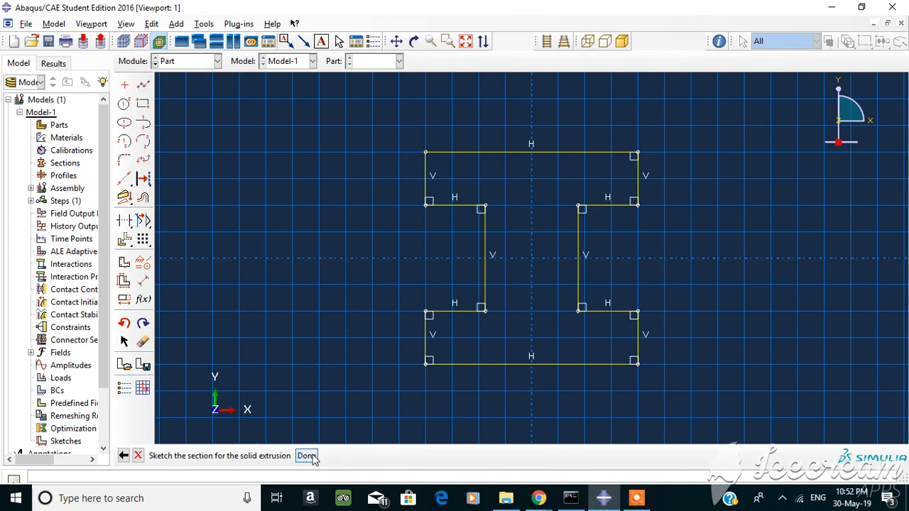
# Finish the I-section sketch and enter an extrusion depth of 125.
pyautogui.click(305, 454)
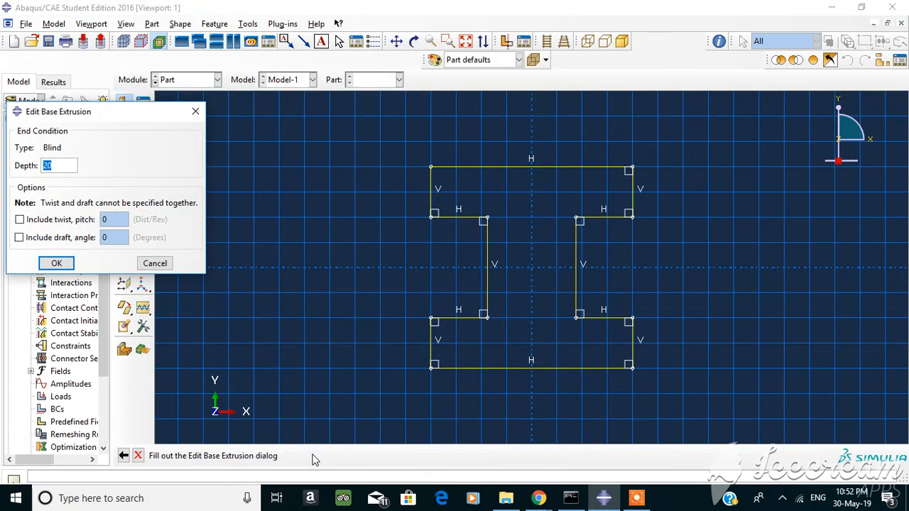
pyautogui.write('125')
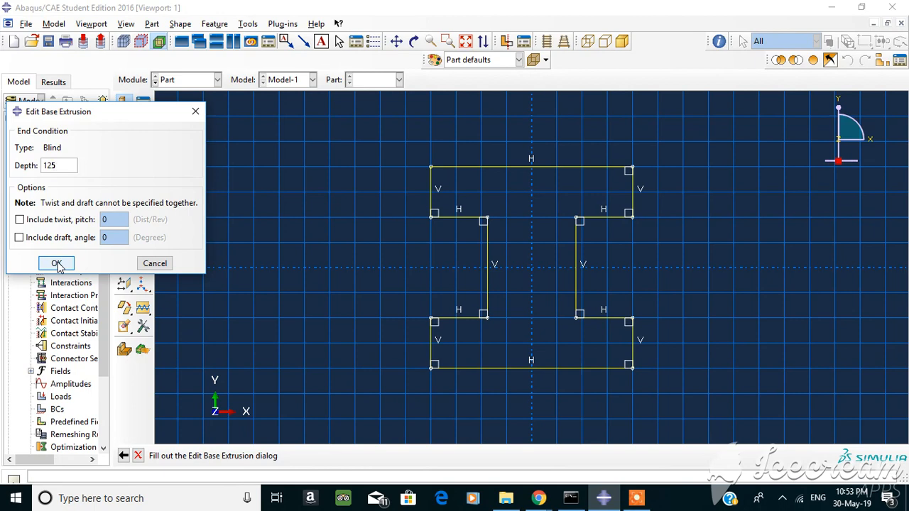
# Create the I-beam solid, then start Part-2 as a 3D shell extrusion sketch.
pyautogui.click(57, 263)
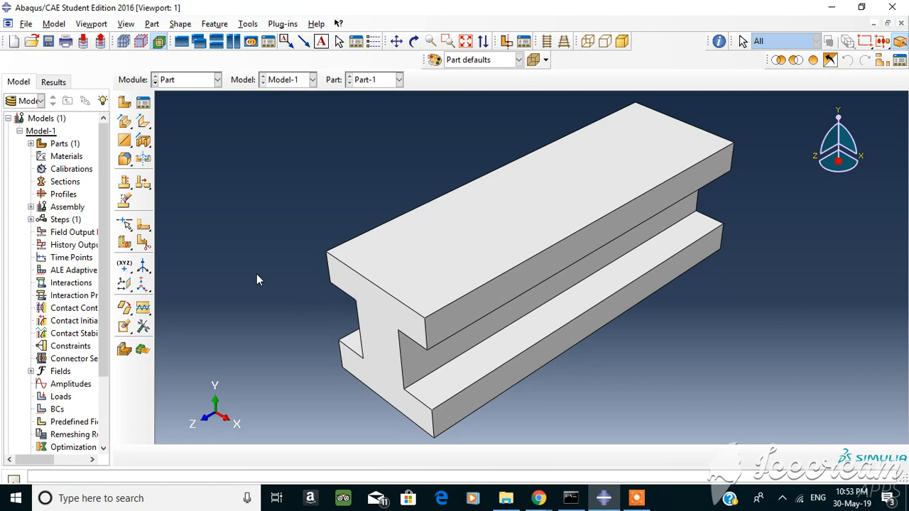
pyautogui.moveTo(367, 164)
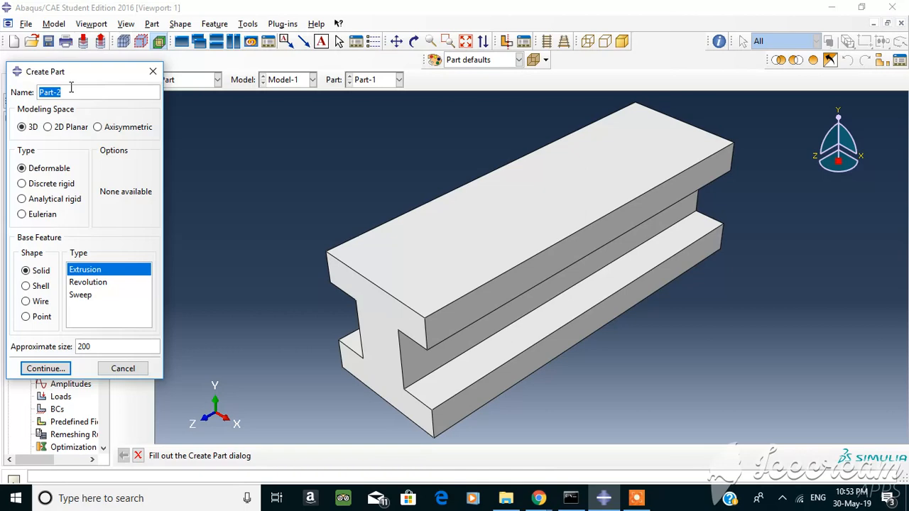
pyautogui.click(25, 285)
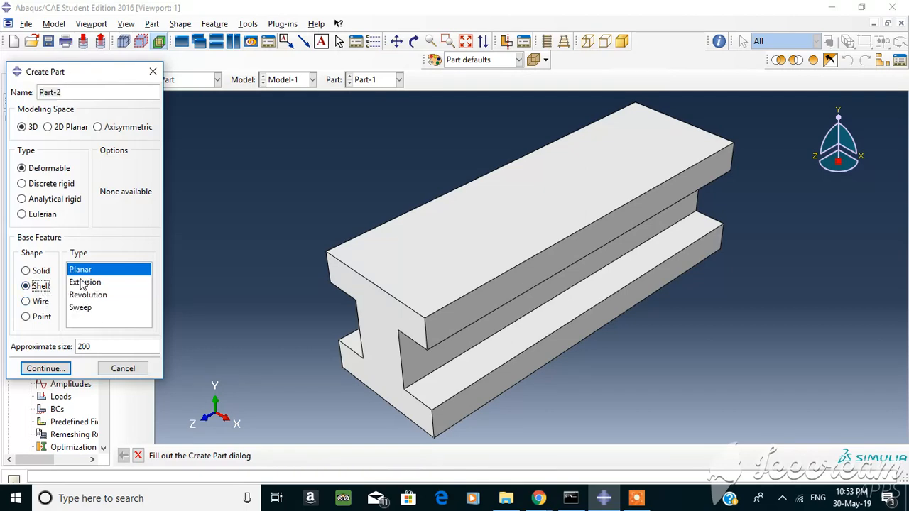
pyautogui.click(45, 368)
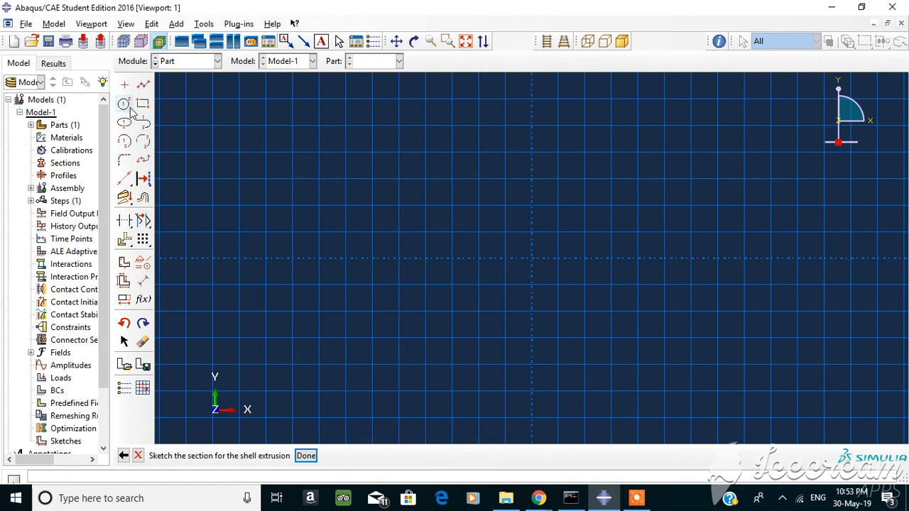
# Sketch a circle at the origin and extrude it into a shell pipe 300 deep.
pyautogui.click(125, 105)
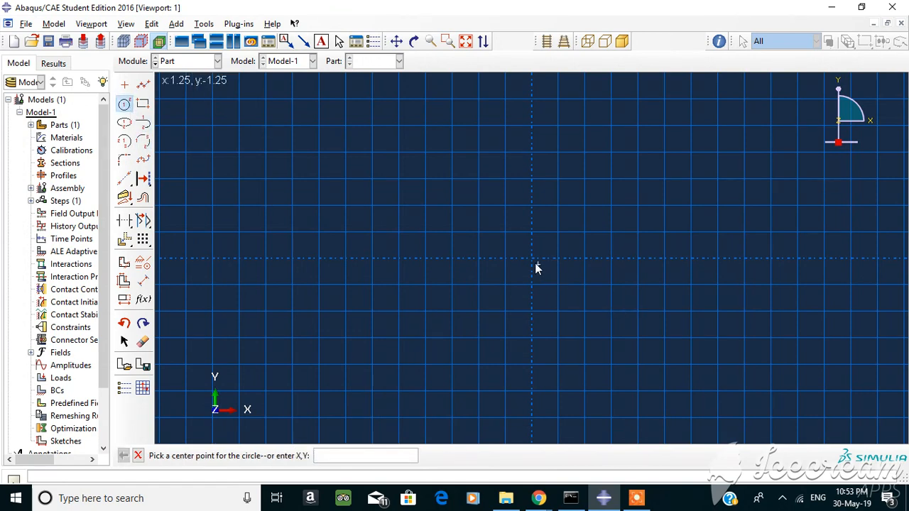
pyautogui.click(531, 258)
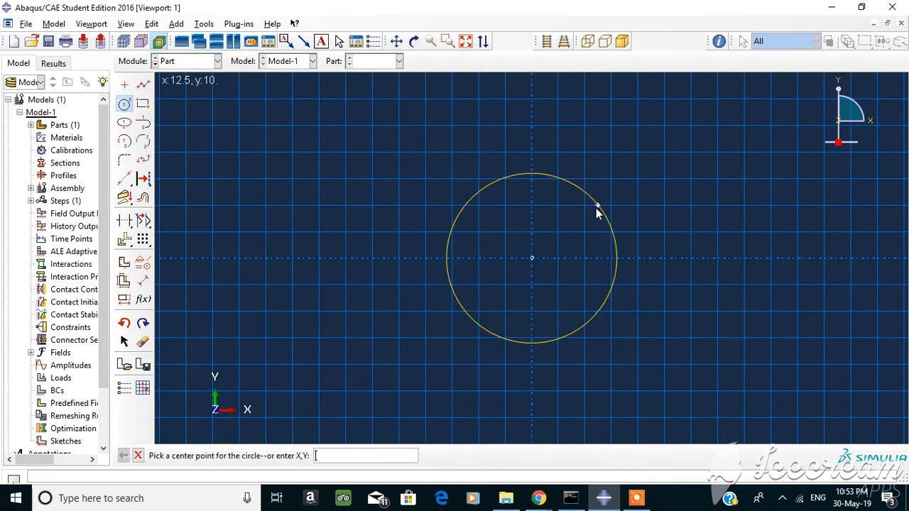
pyautogui.moveTo(617, 226)
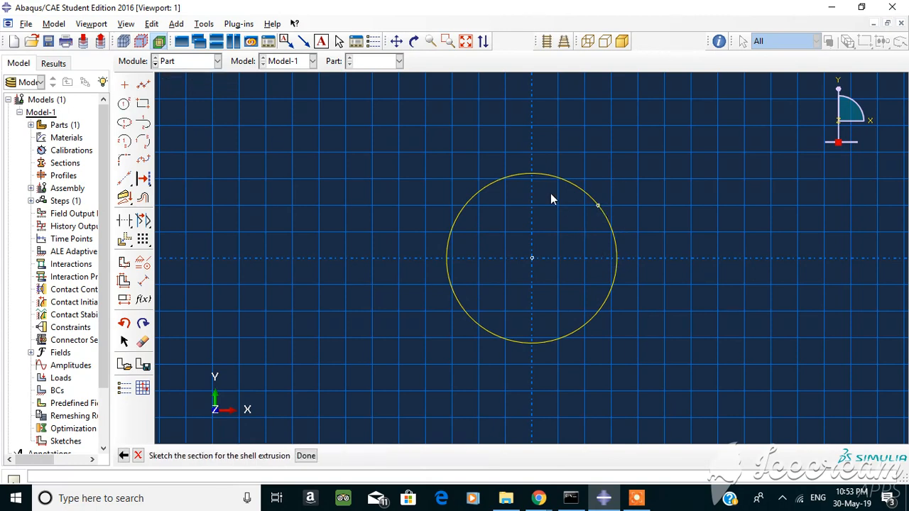
pyautogui.moveTo(540, 177)
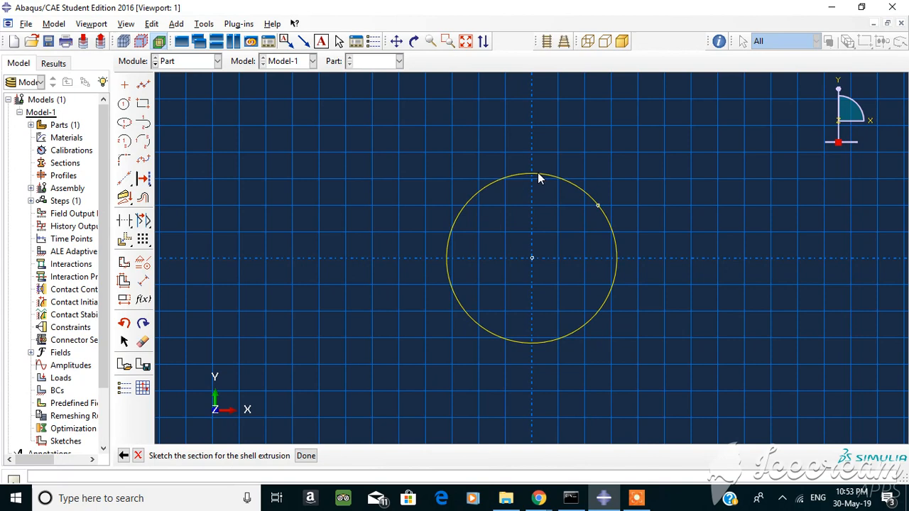
pyautogui.moveTo(508, 247)
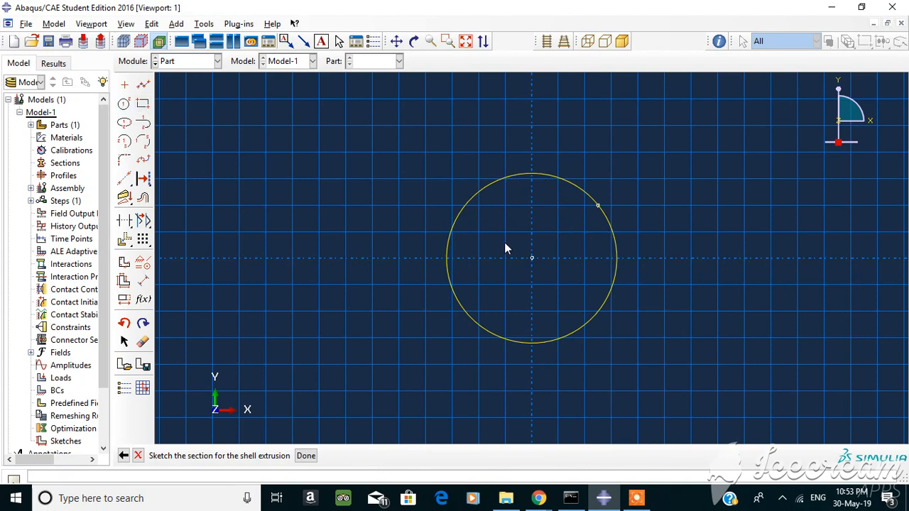
pyautogui.moveTo(99, 106)
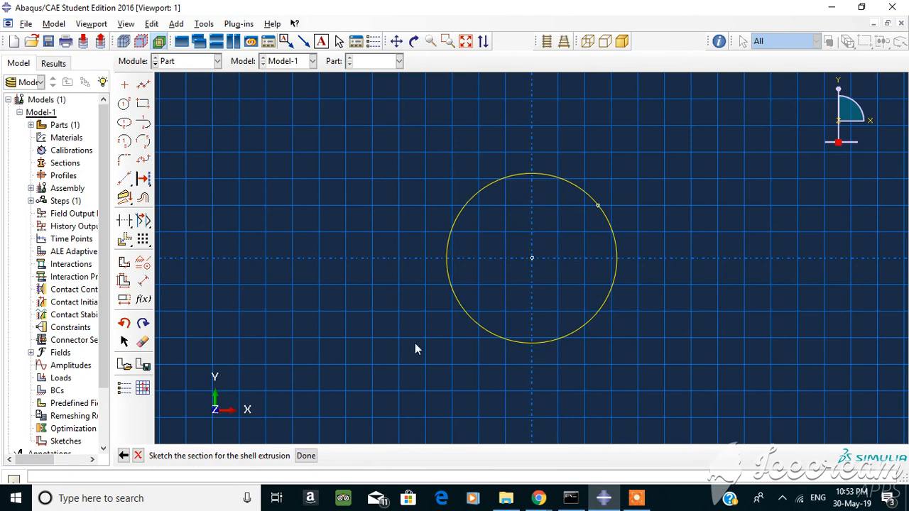
pyautogui.click(306, 454)
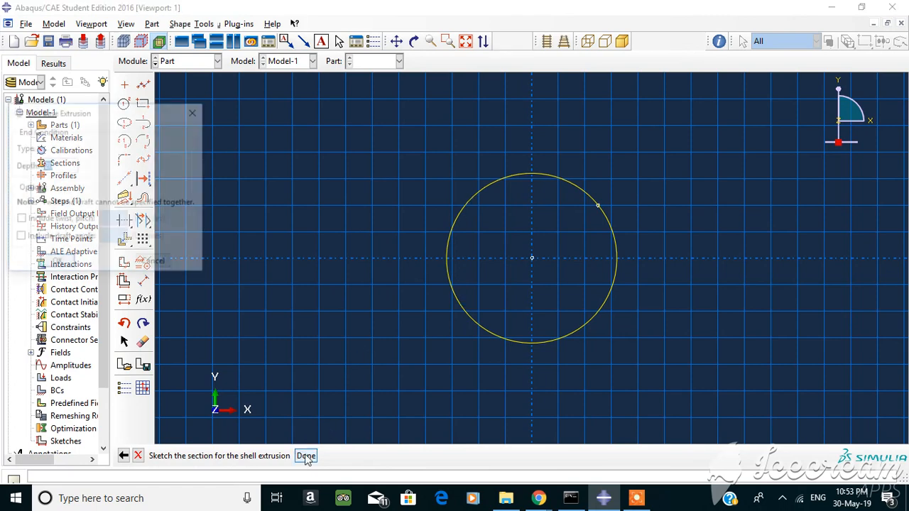
pyautogui.click(305, 454)
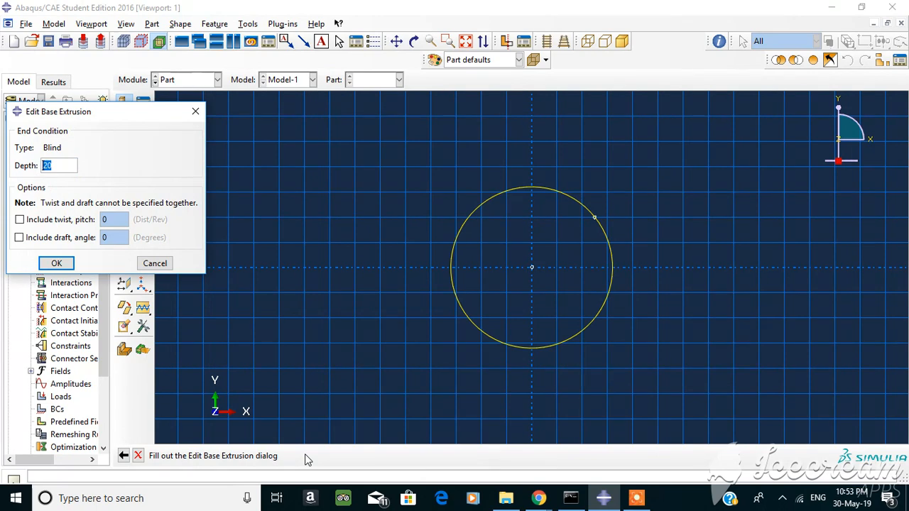
pyautogui.write('300')
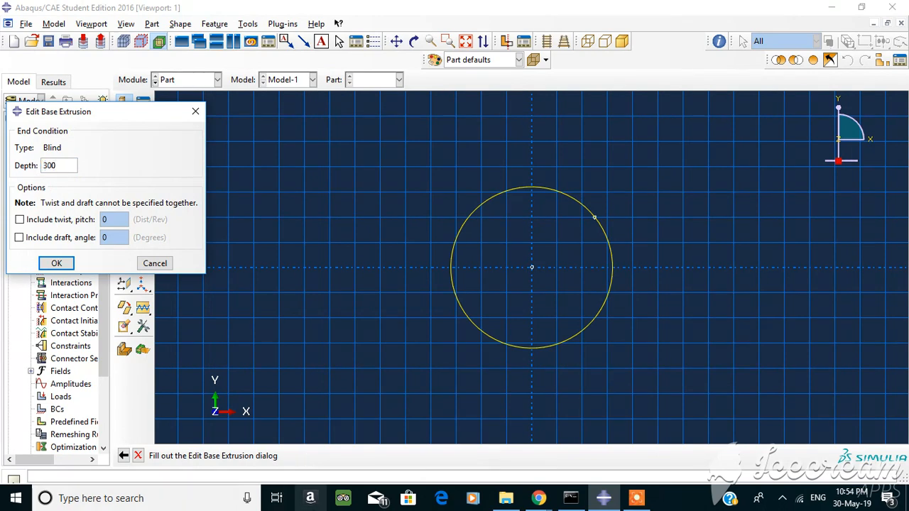
pyautogui.click(57, 262)
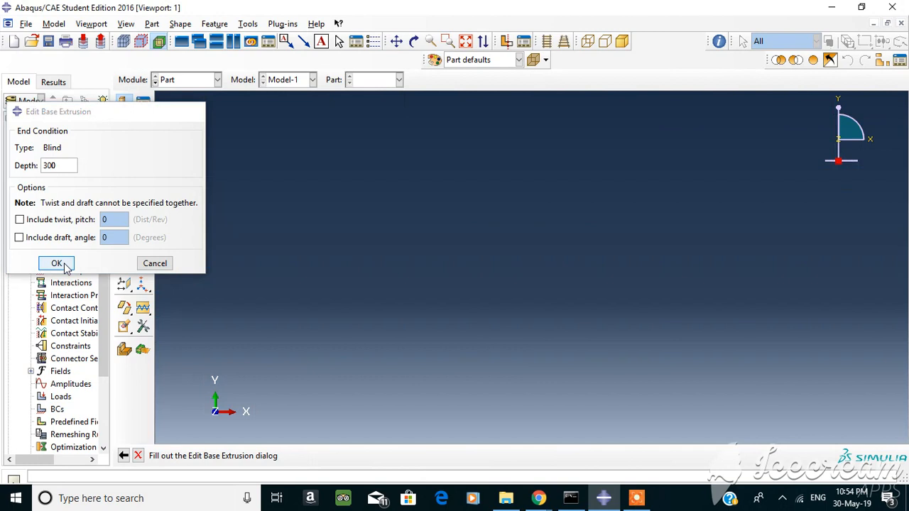
# Confirm the pipe extrusion so Part-2 exists alongside the I-beam.
pyautogui.click(57, 263)
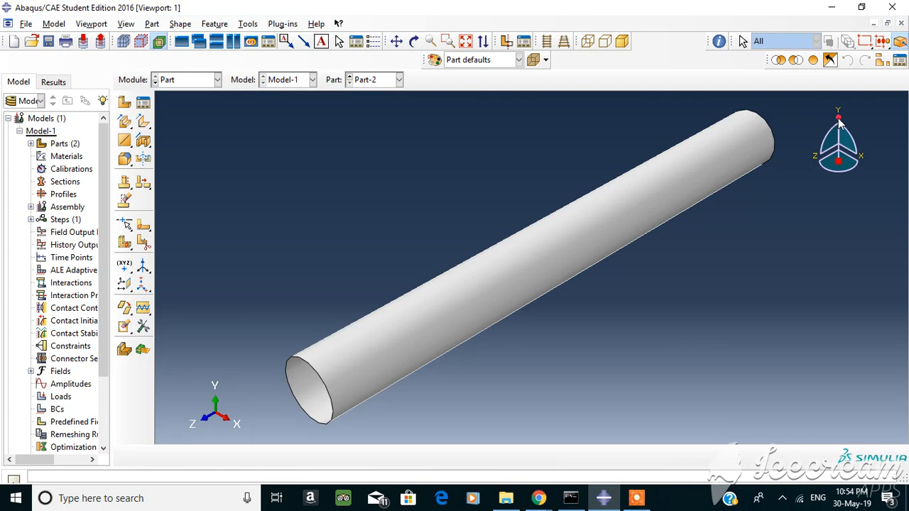
pyautogui.moveTo(838, 125)
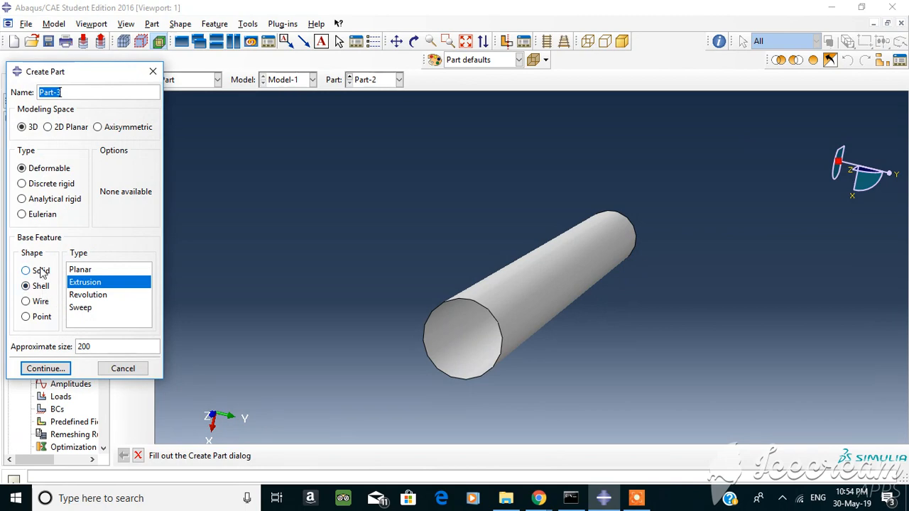
# Sketch a circular section and extrude it into solid rod Part-3, 500 deep.
pyautogui.click(46, 368)
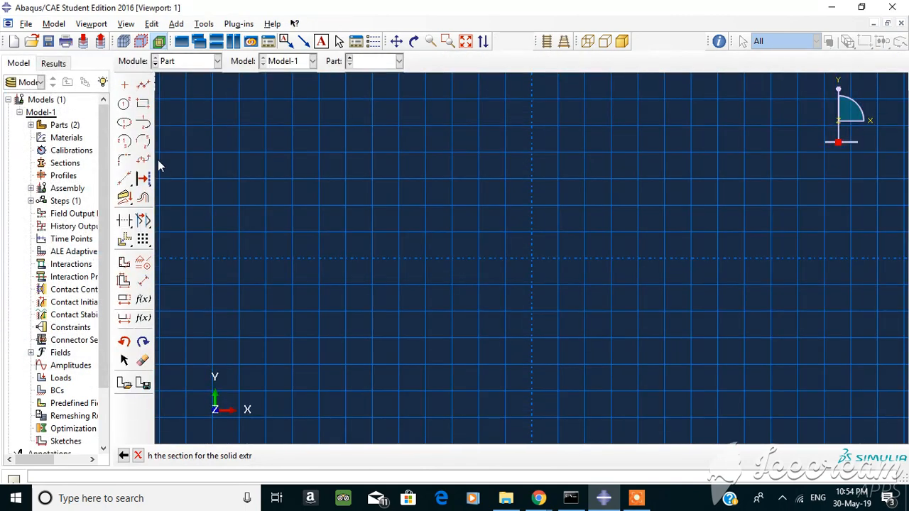
pyautogui.click(125, 105)
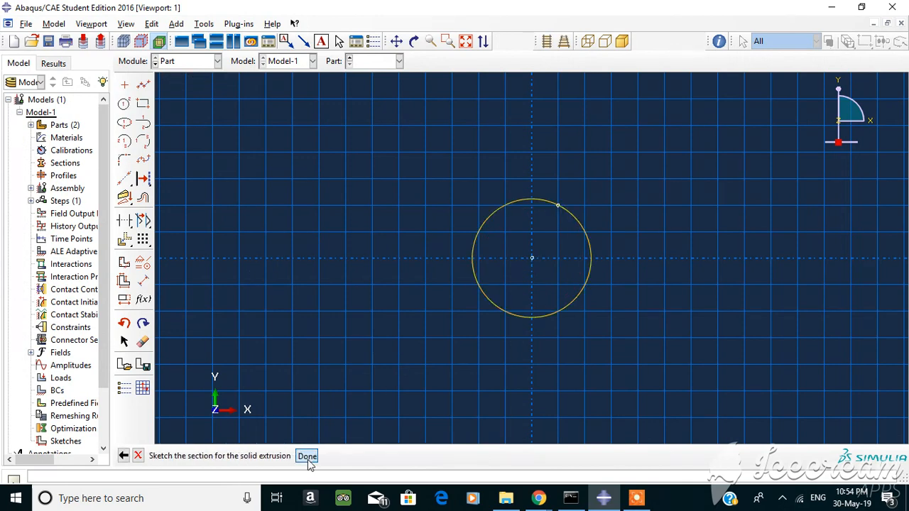
pyautogui.click(307, 456)
pyautogui.write('500')
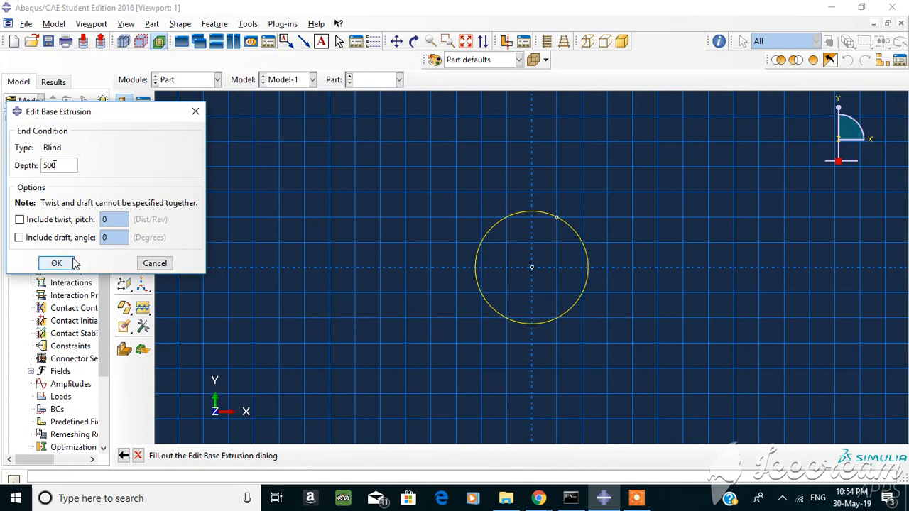
pyautogui.click(56, 263)
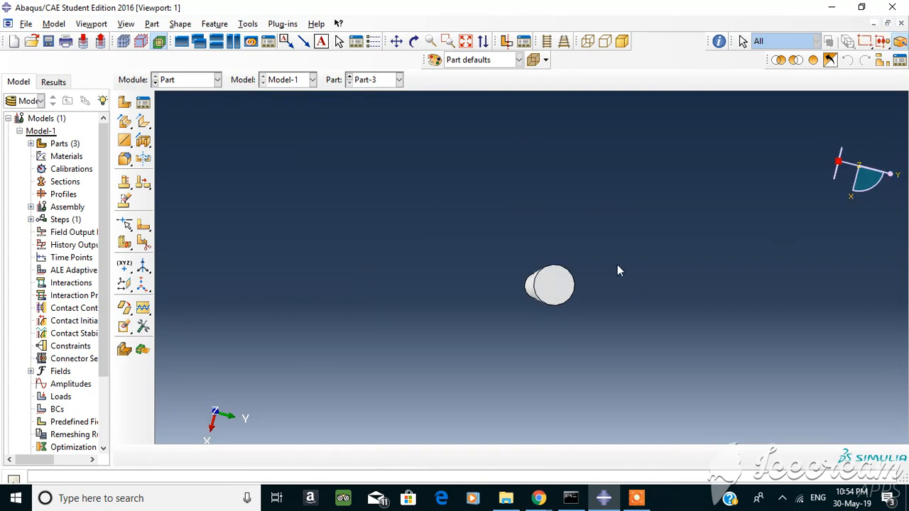
pyautogui.moveTo(554, 282)
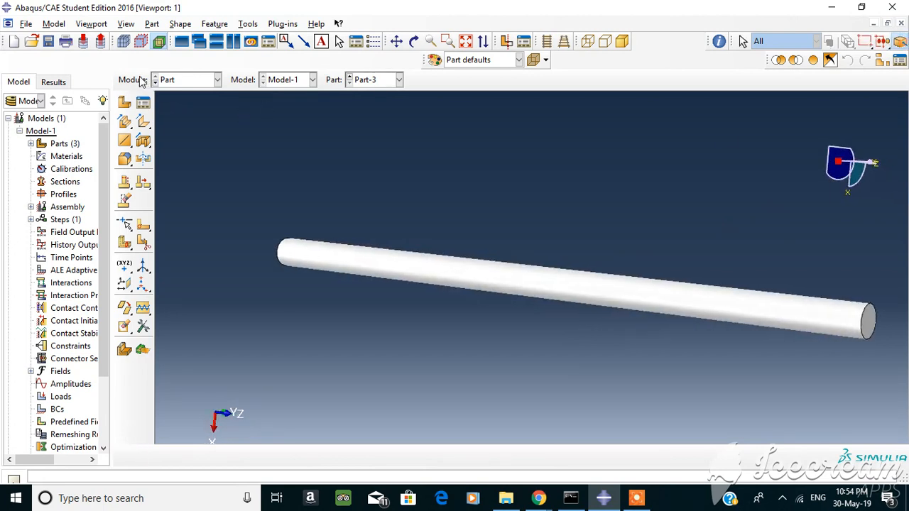
# Start a new solid extruded part named Lbeam and enter its sketcher.
pyautogui.click(123, 103)
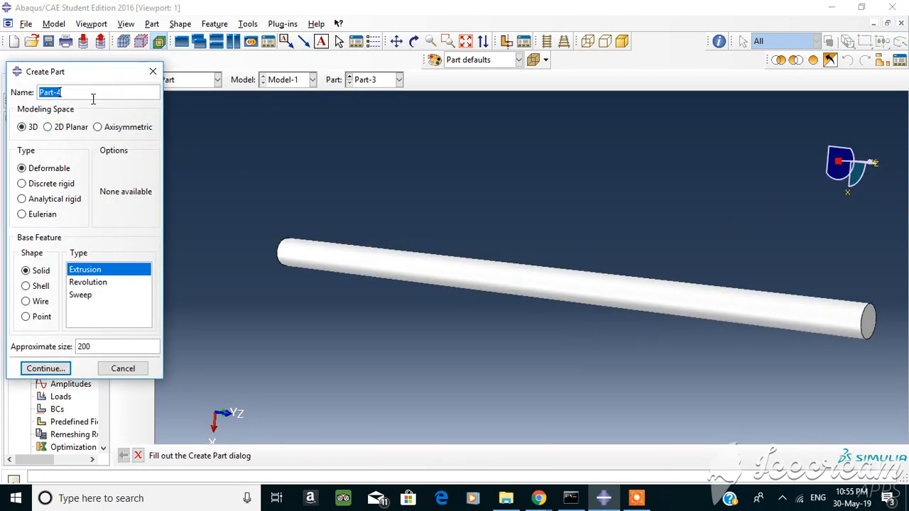
pyautogui.write('LB')
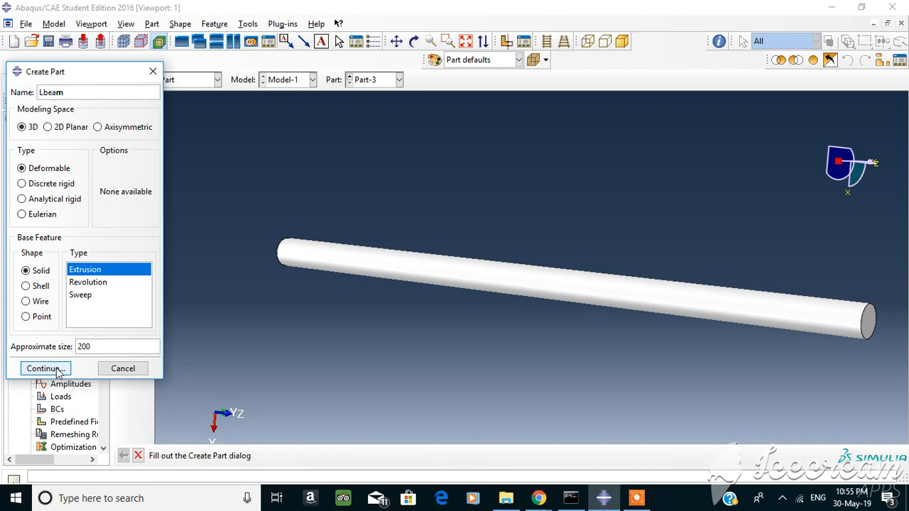
pyautogui.click(41, 368)
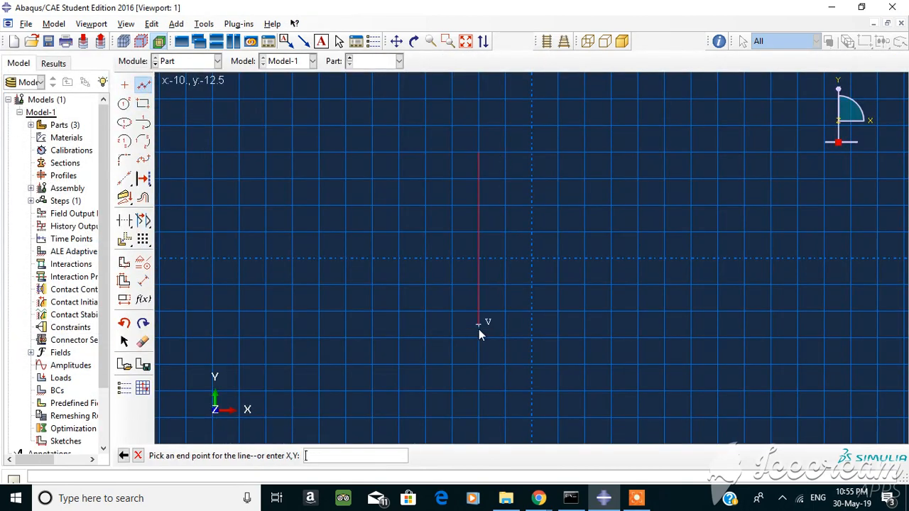
# Draw the closed L-shaped outline, undoing a stray line, and proceed to a 125 extrusion depth.
pyautogui.click(613, 338)
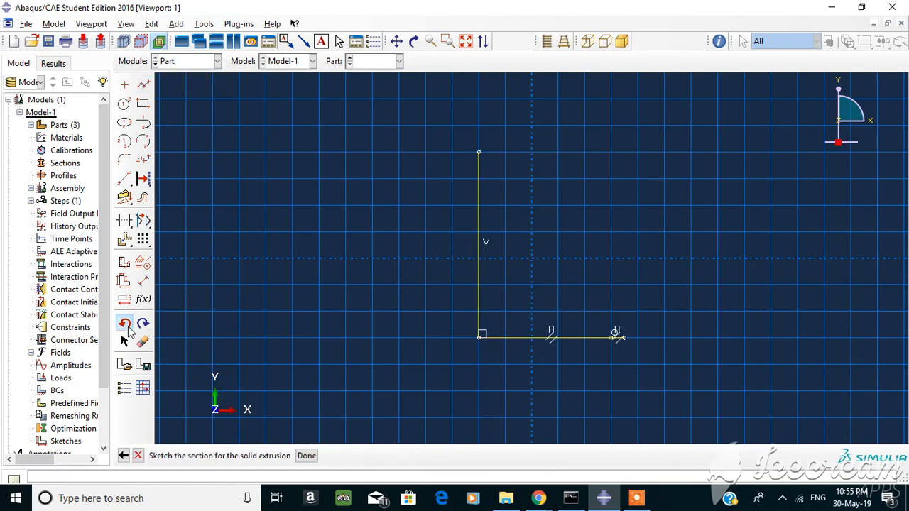
pyautogui.click(125, 324)
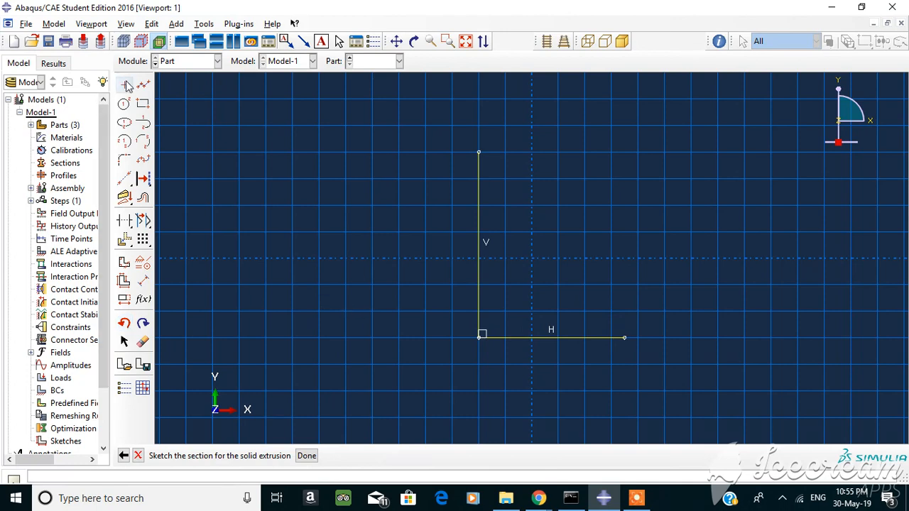
pyautogui.click(125, 85)
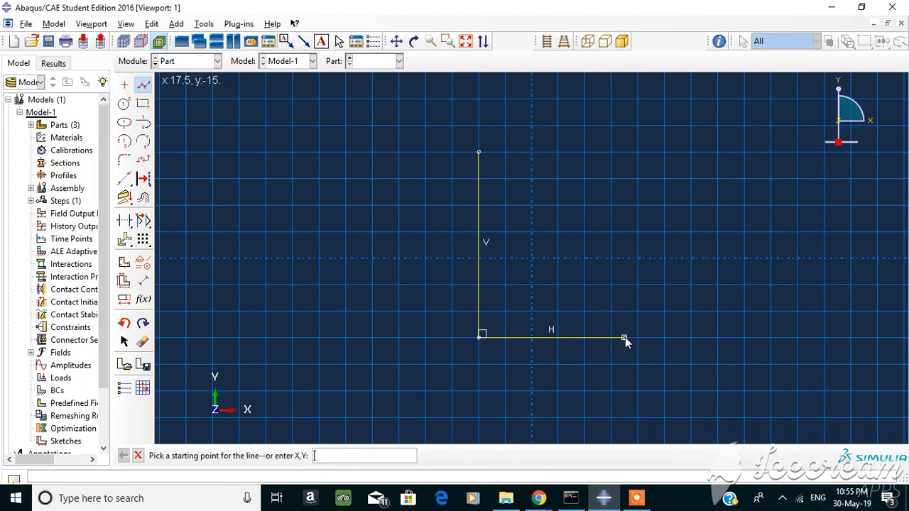
pyautogui.click(623, 337)
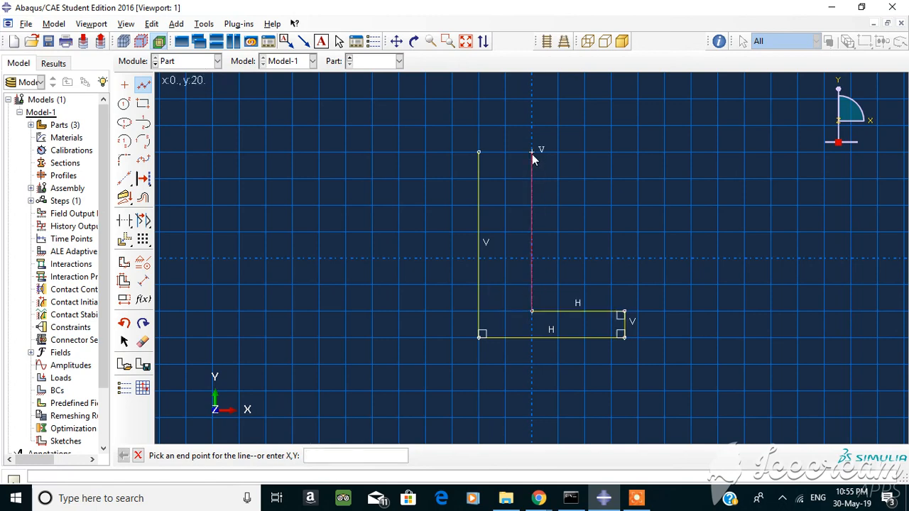
pyautogui.click(477, 153)
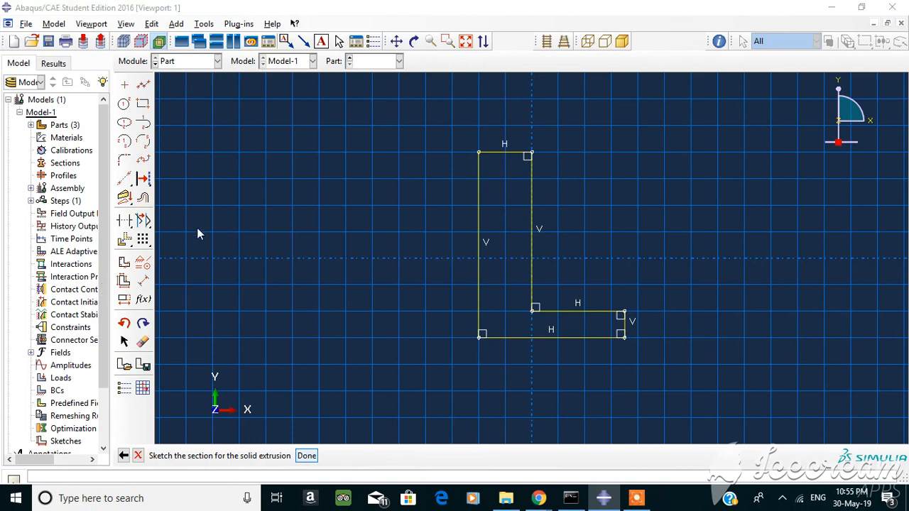
pyautogui.click(306, 454)
pyautogui.write('125')
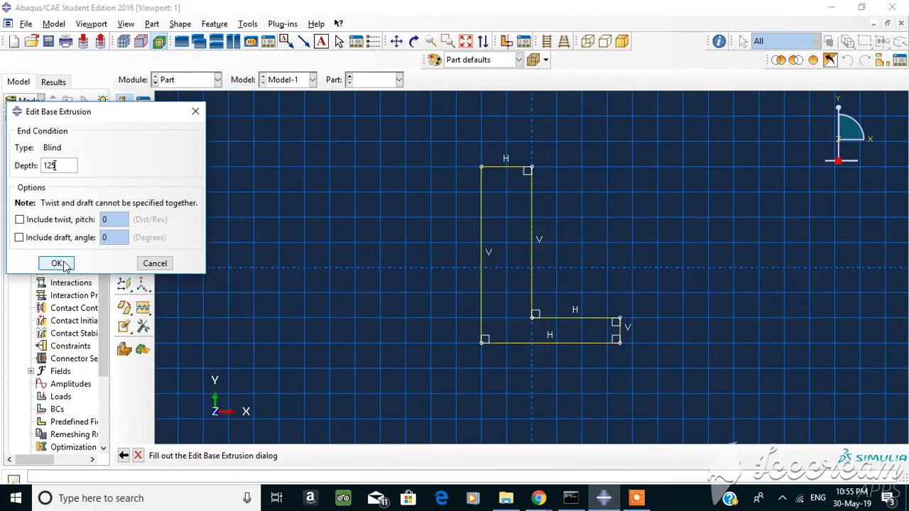
pyautogui.click(57, 263)
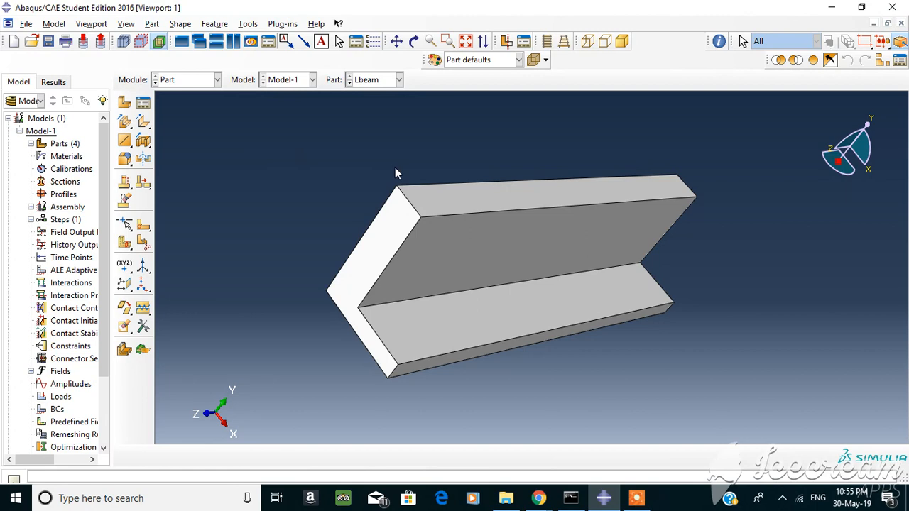
pyautogui.moveTo(319, 141)
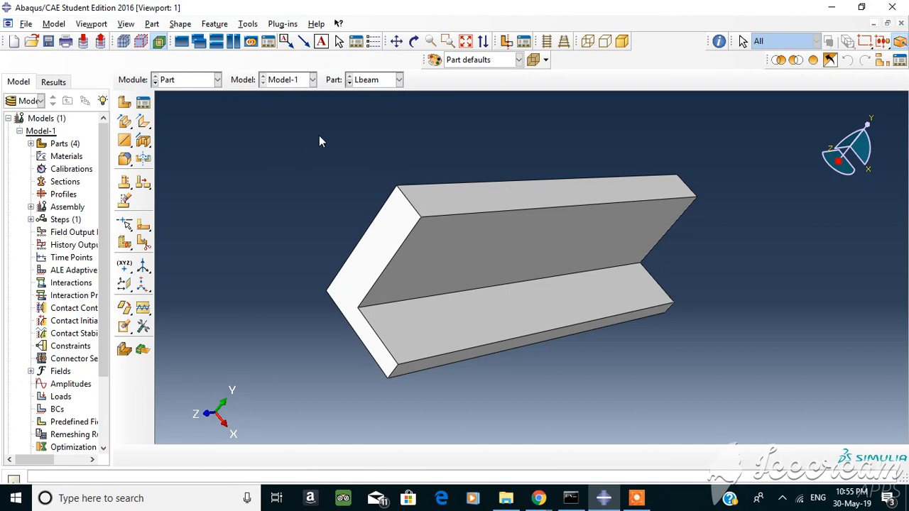
pyautogui.moveTo(528, 301)
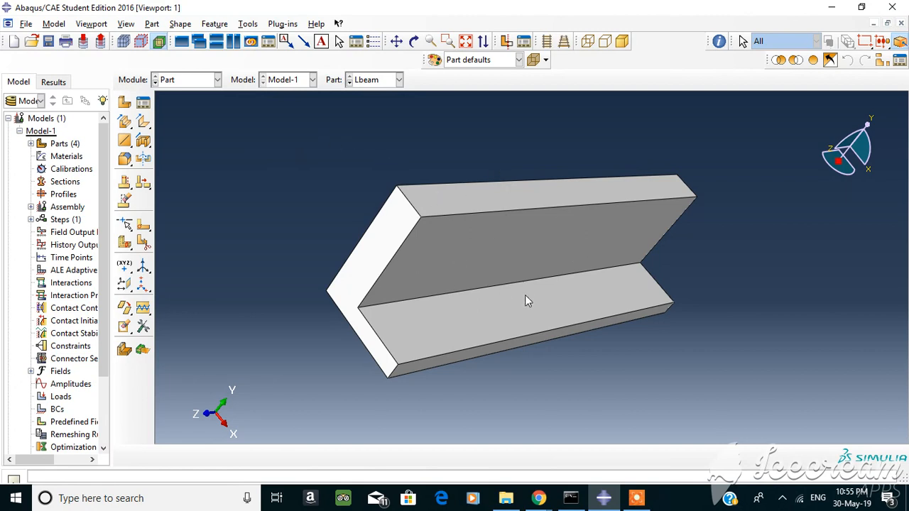
pyautogui.moveTo(439, 240)
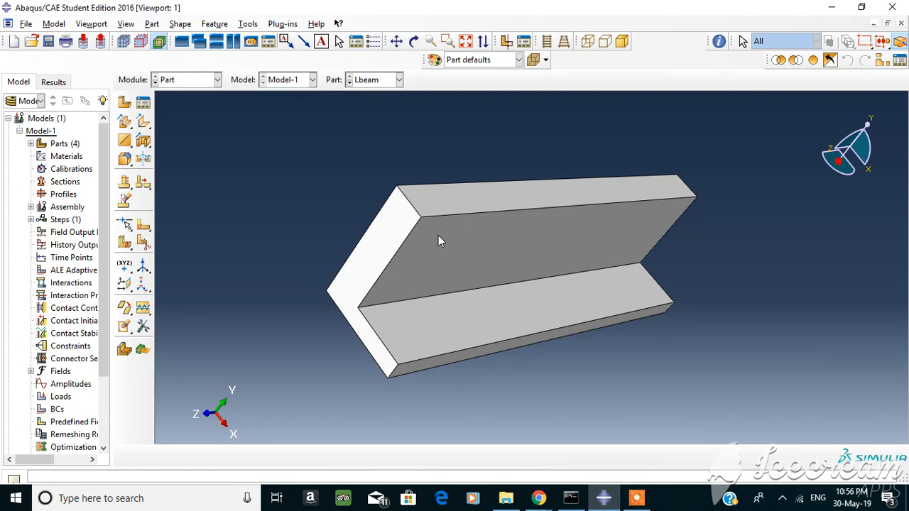
pyautogui.moveTo(376, 130)
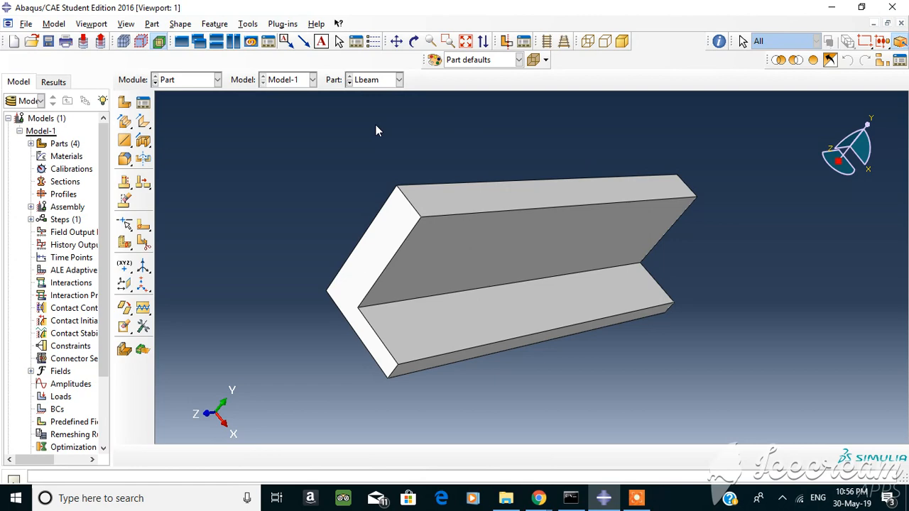